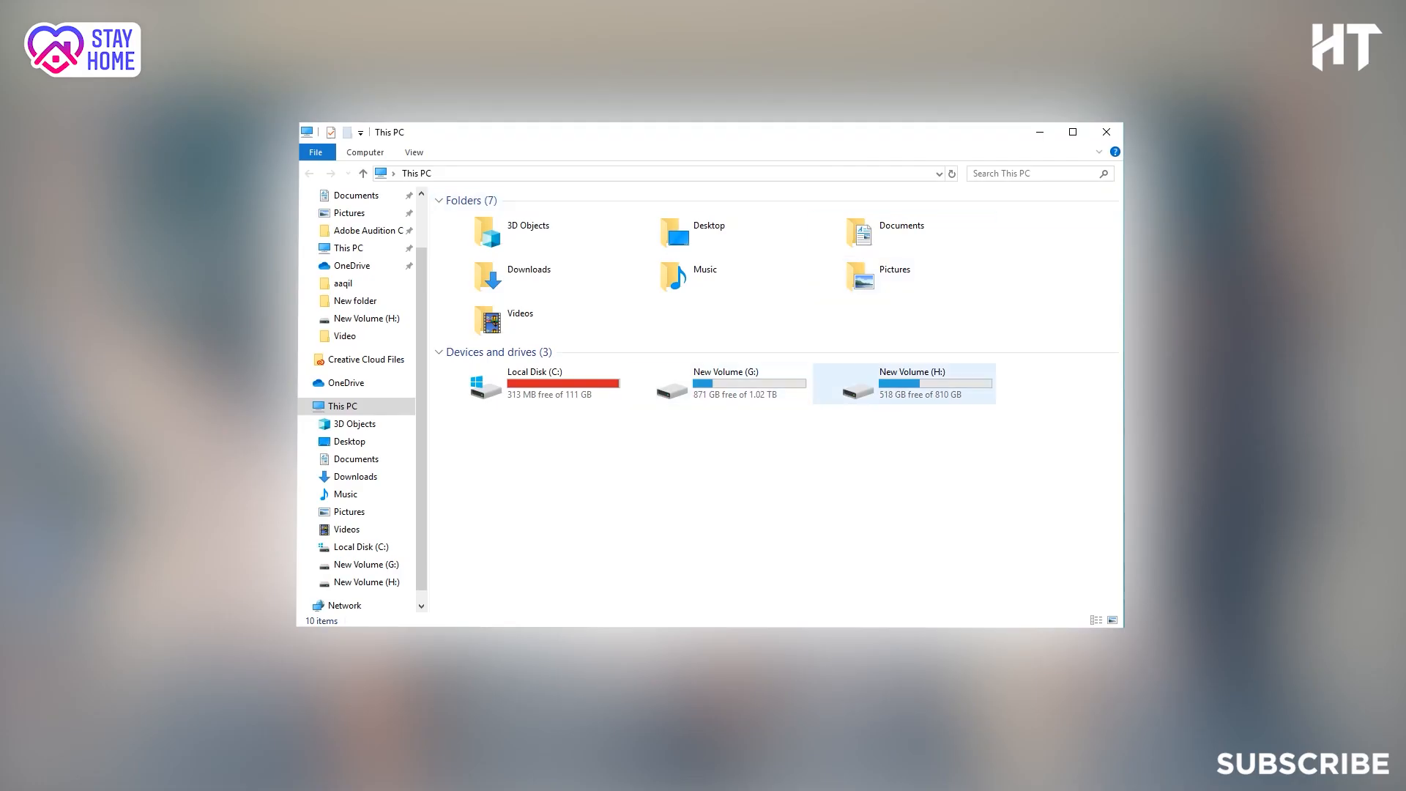
mouse_move(902, 383)
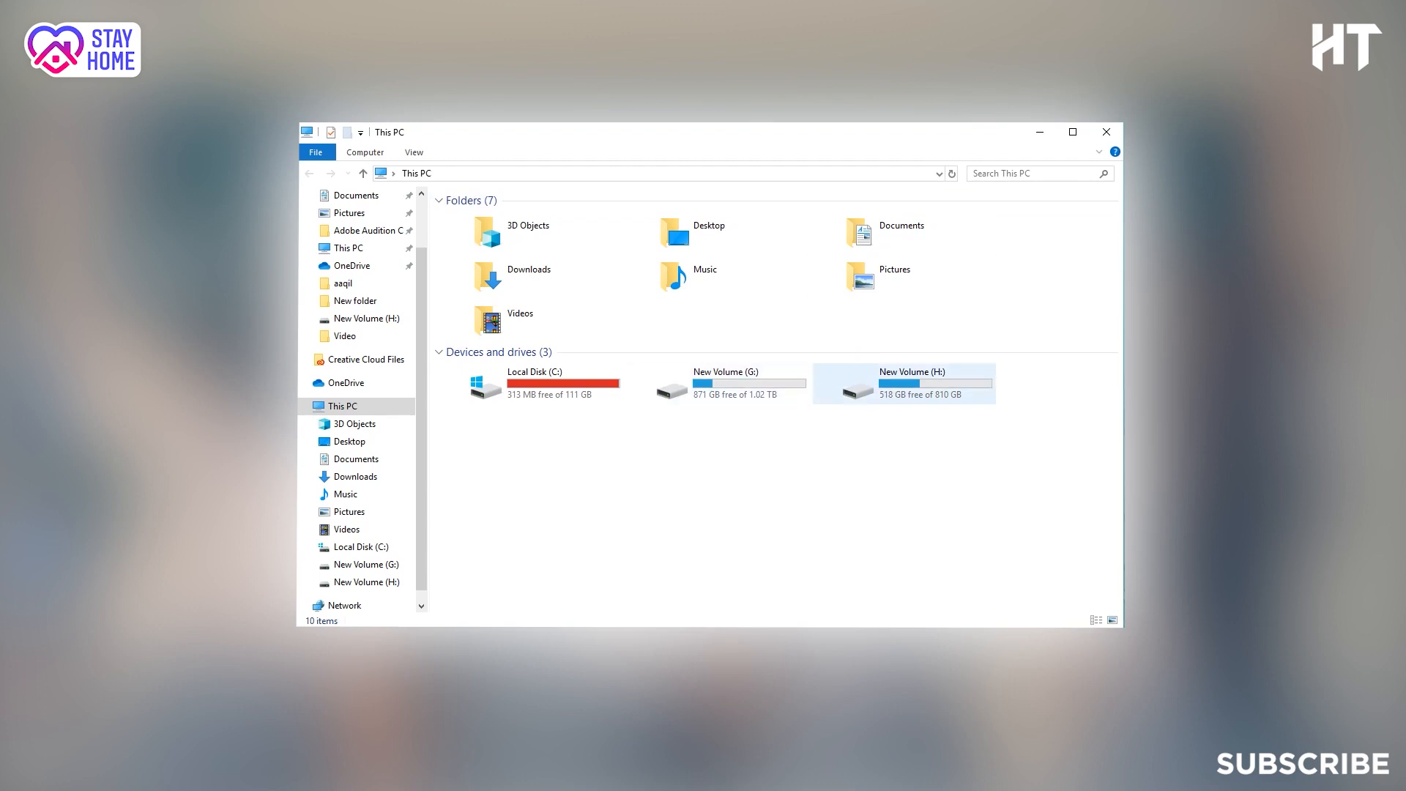
Step: Run mirror_go_setup_full1906 from H: Downloads and dismiss the Microsoft Store update prompt
double_click(903, 383)
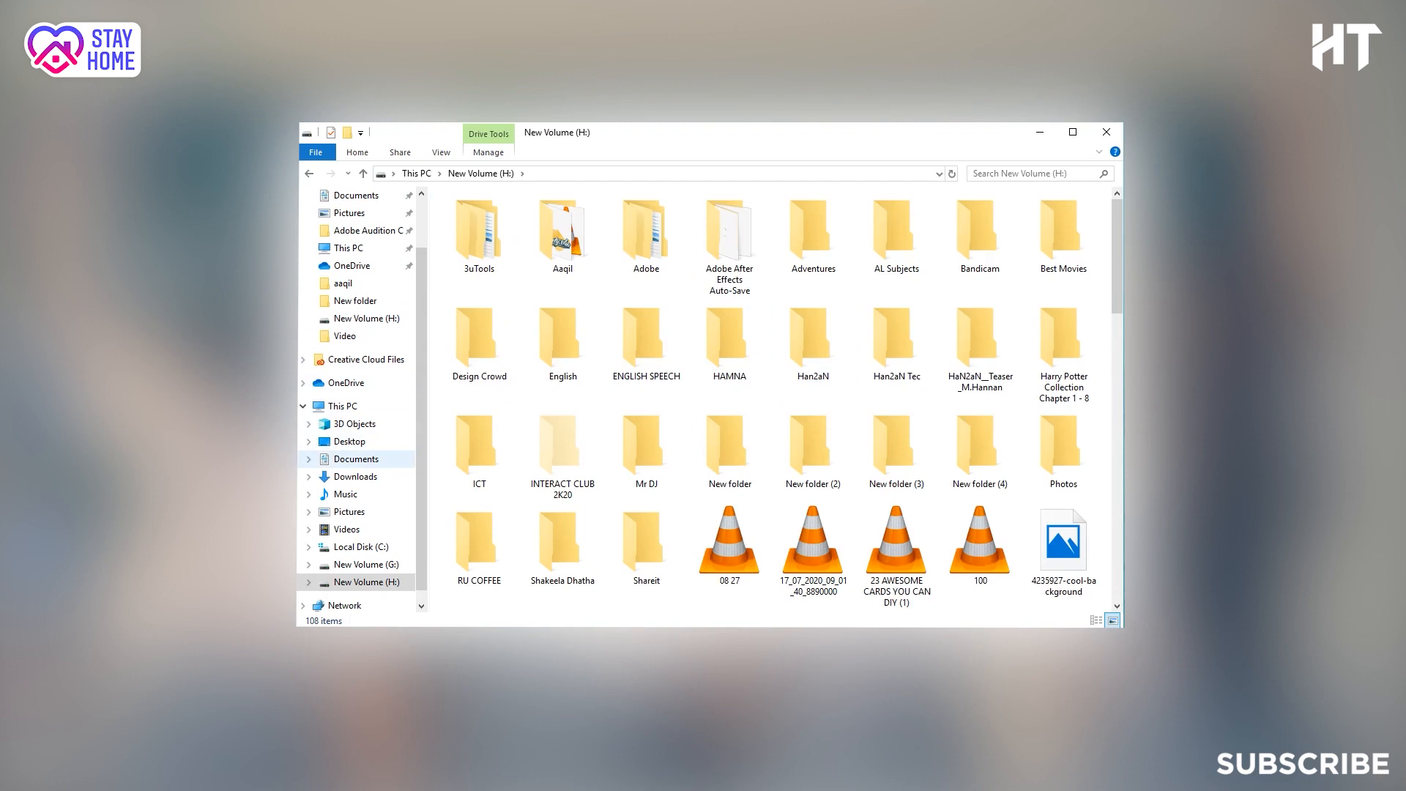
left_click(354, 476)
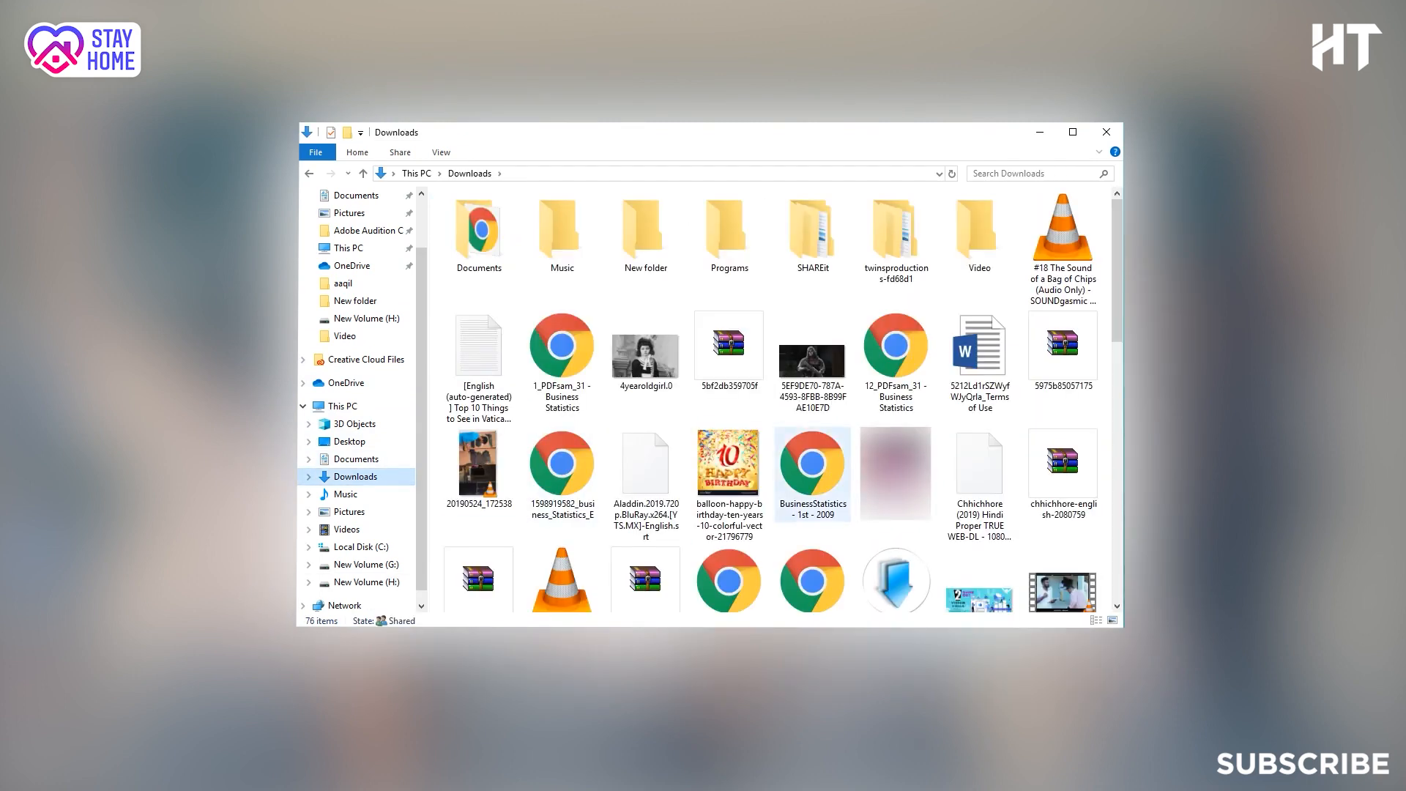
scroll("down", 3)
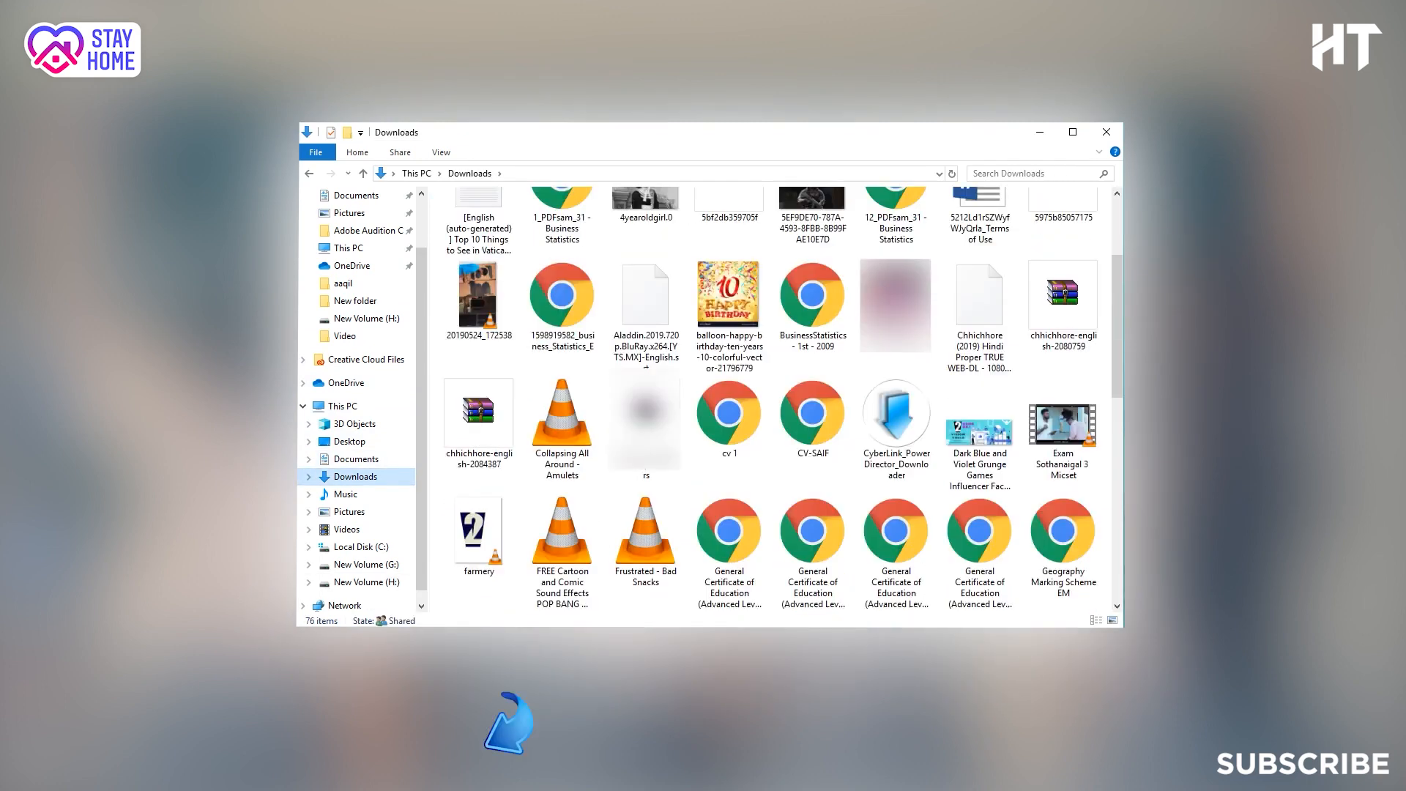
scroll("down", 3)
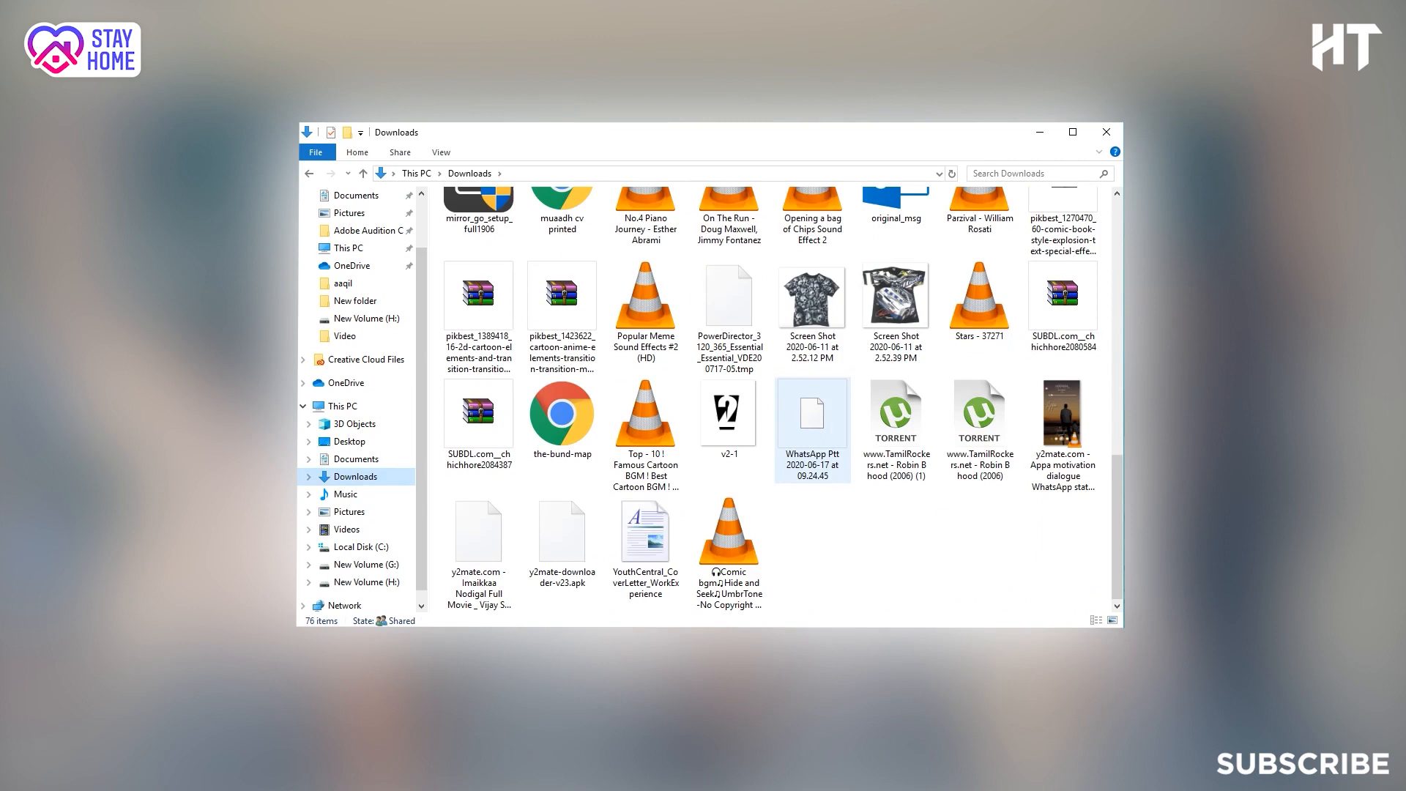
left_click(478, 351)
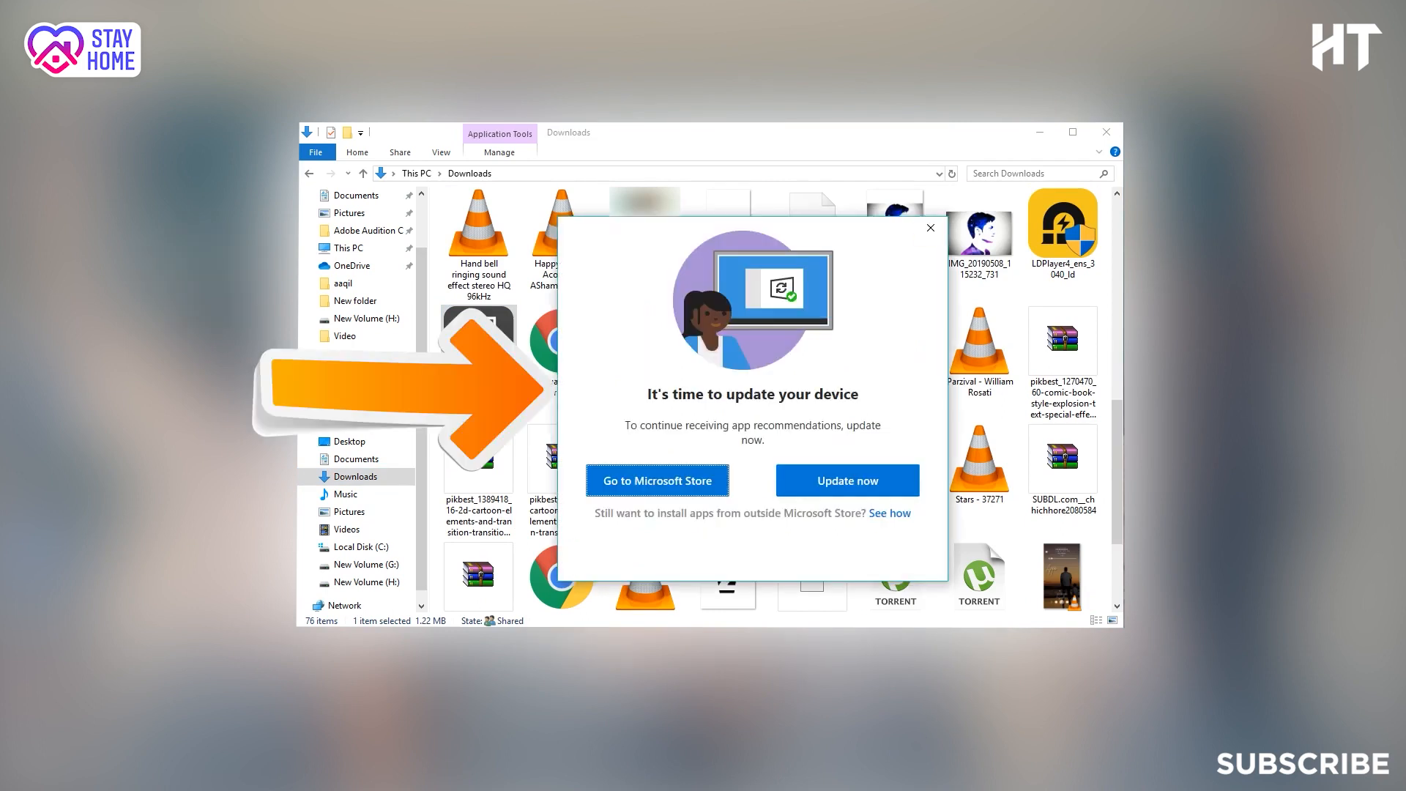
mouse_move(930, 227)
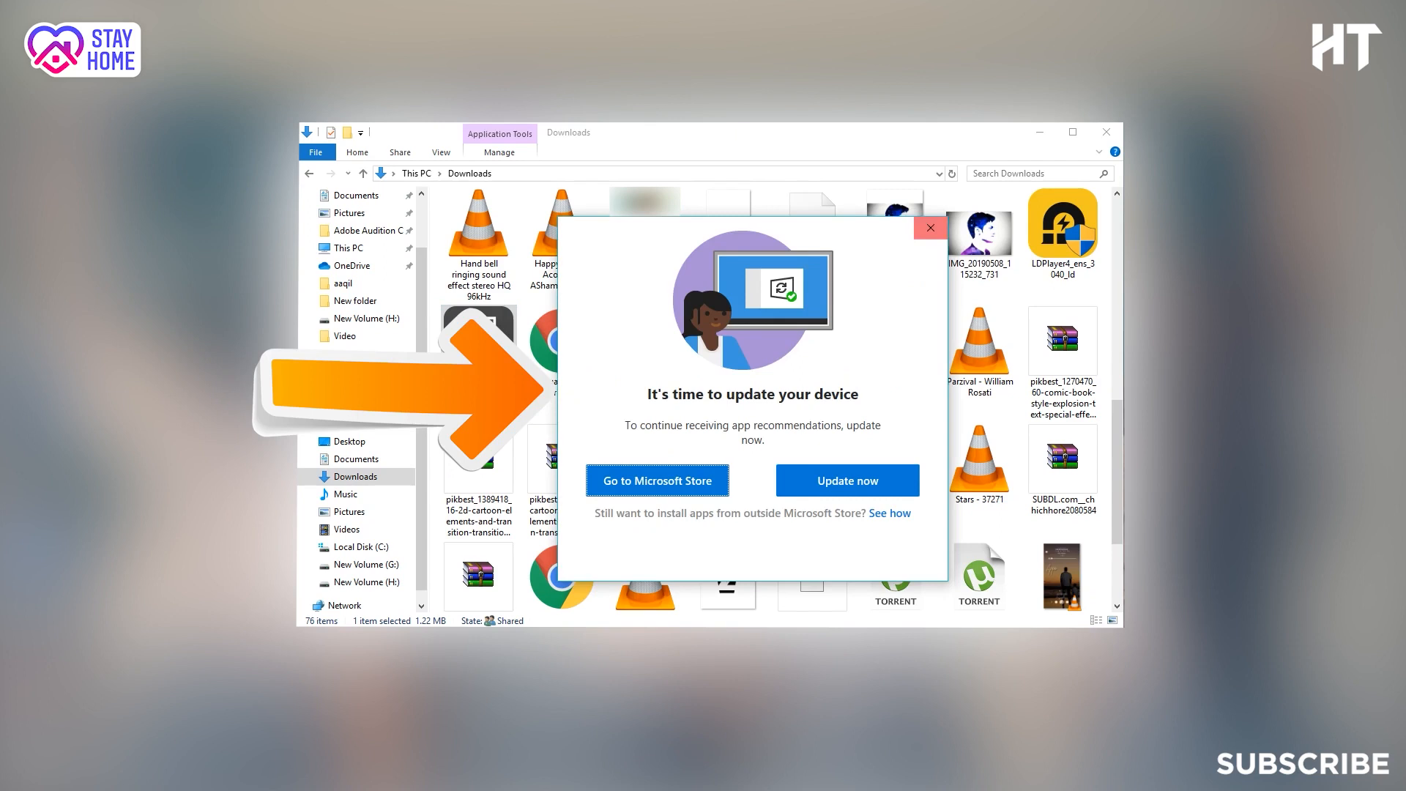
left_click(930, 228)
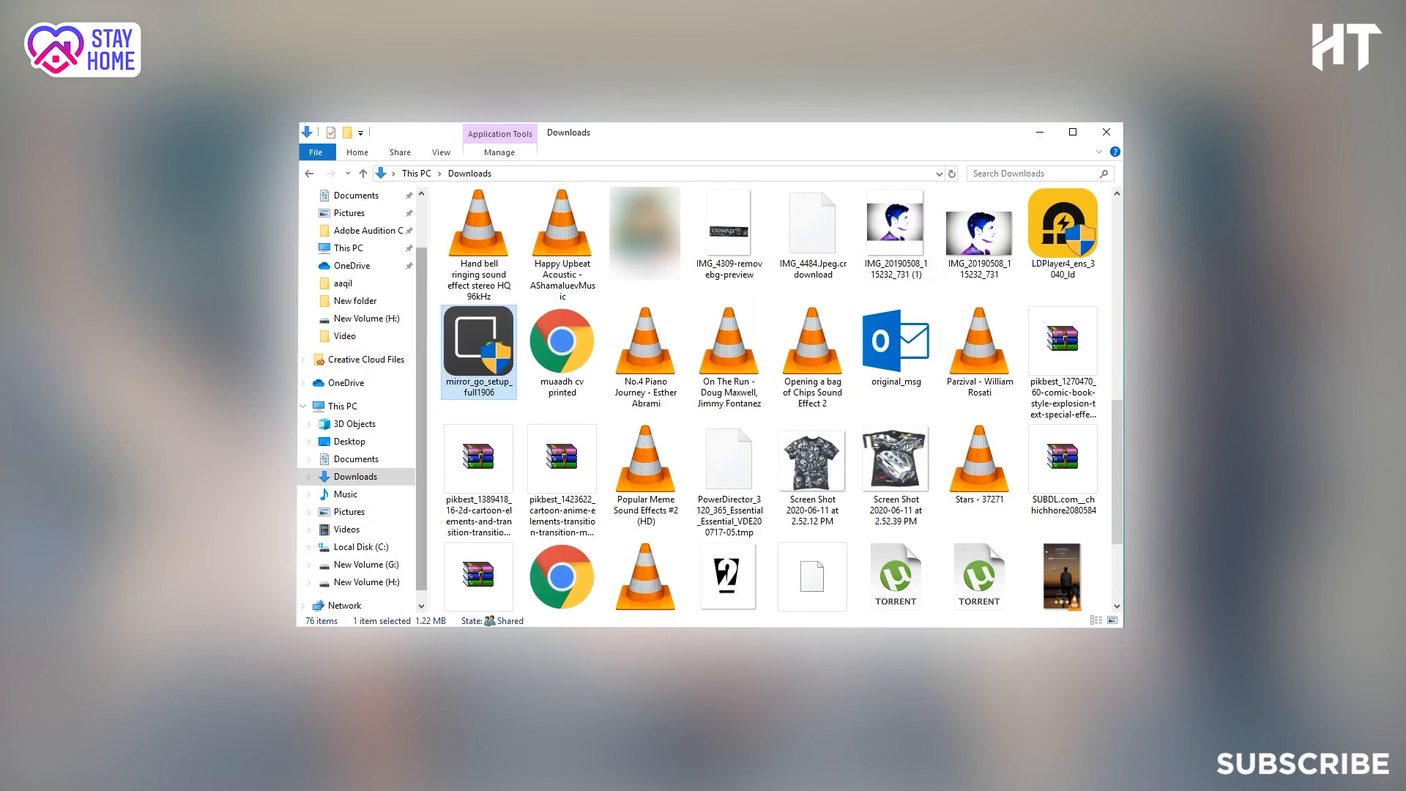
Step: Start Troubleshoot compatibility on mirror_go_setup_full1906 from its context menu
right_click(479, 351)
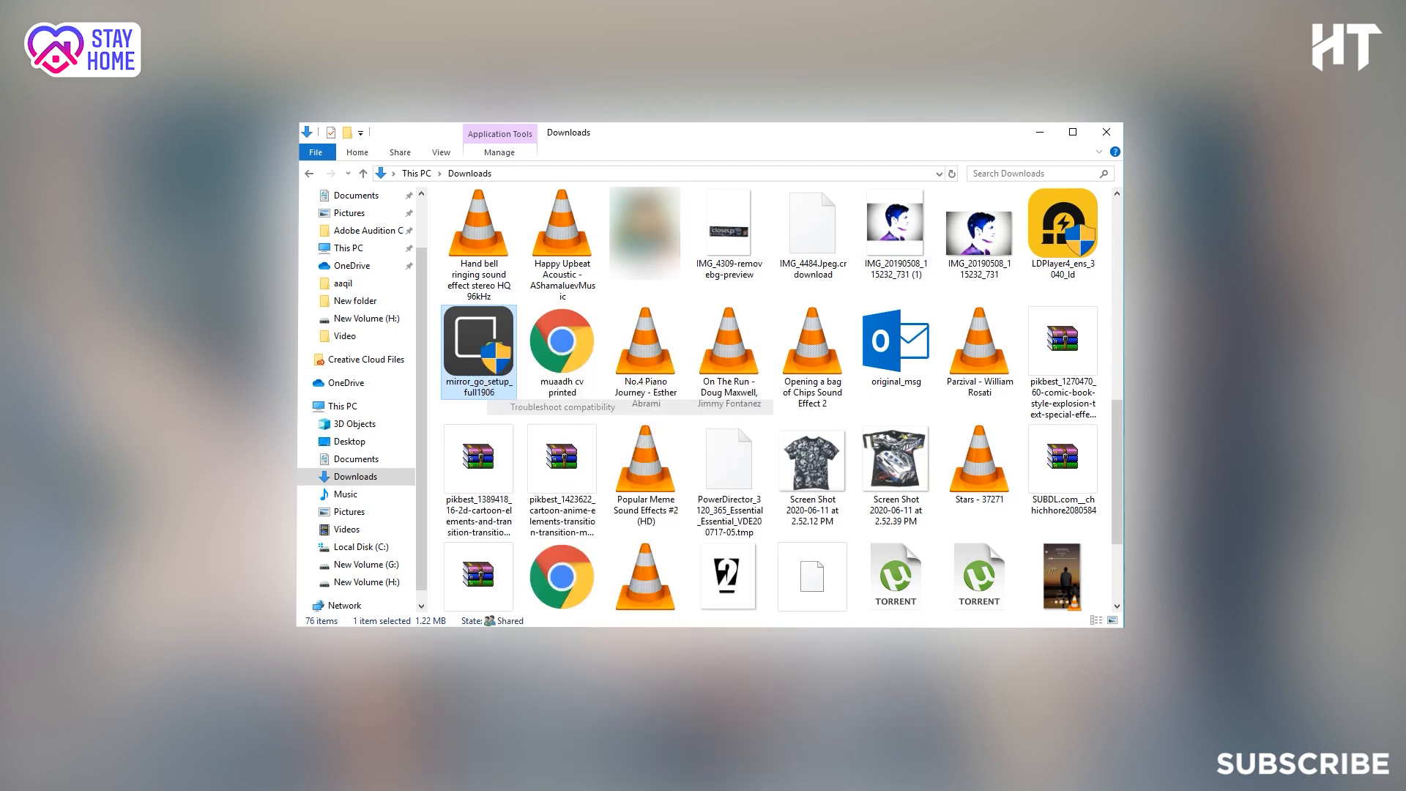
left_click(560, 406)
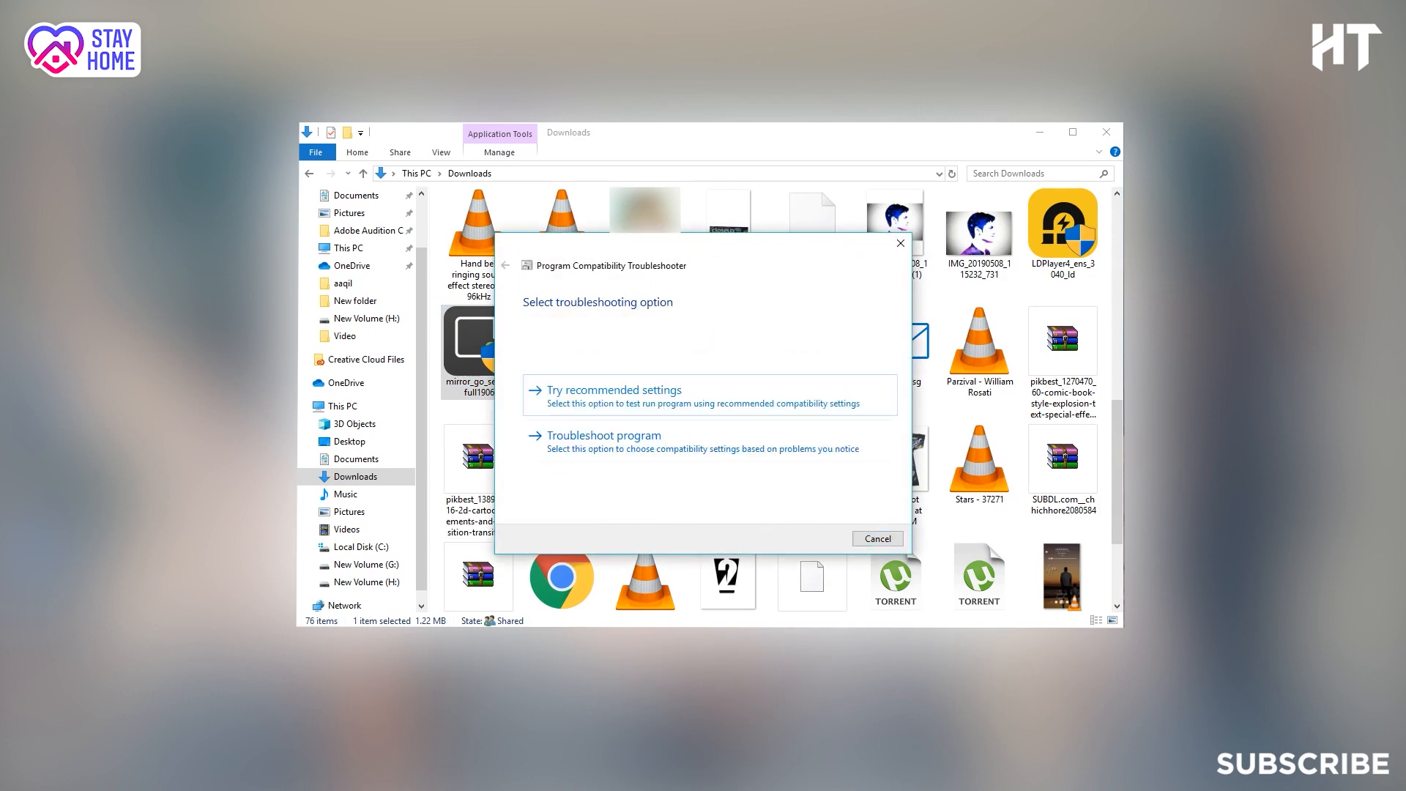
mouse_move(708, 377)
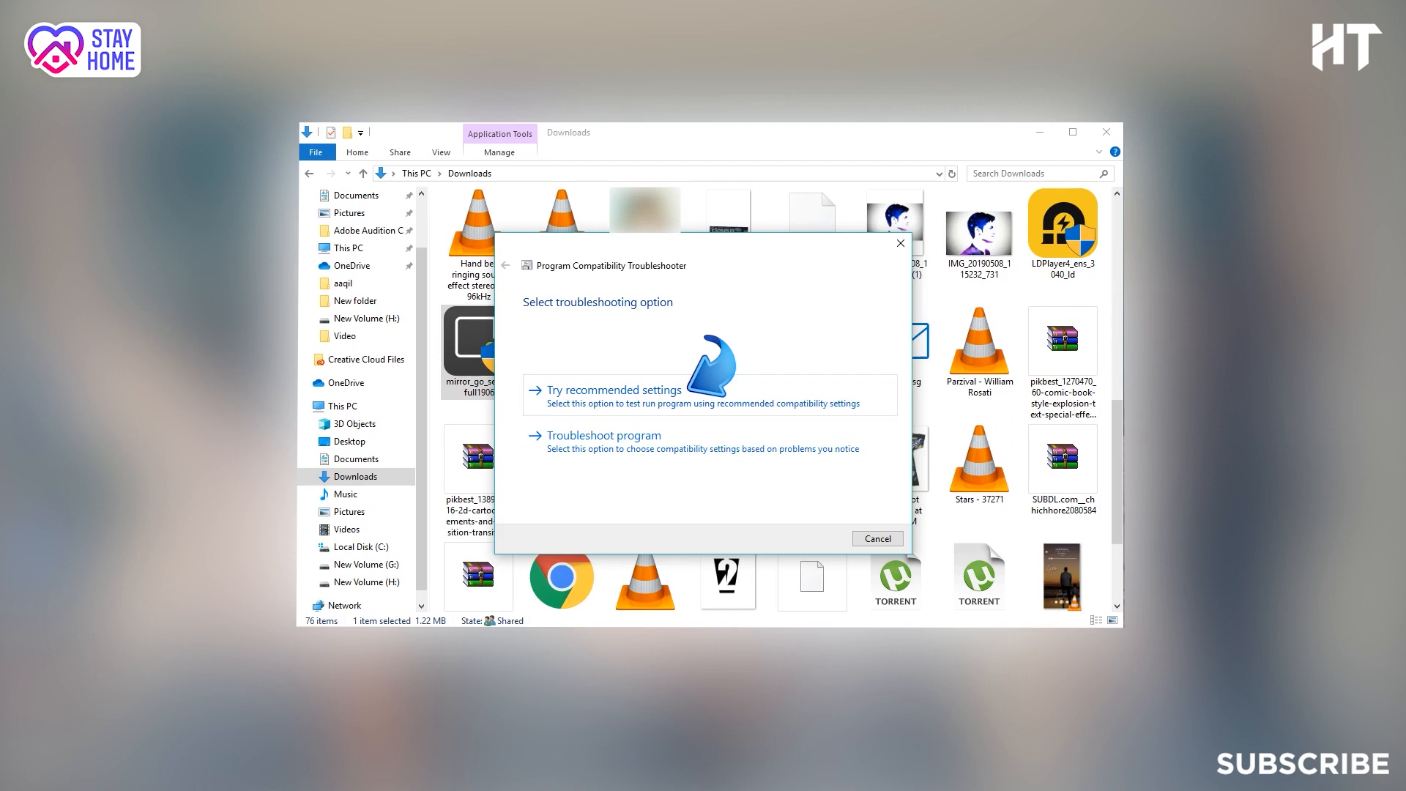
Step: Apply the recommended Windows 8 compatibility settings and test-launch the MirrorGo installer
left_click(615, 389)
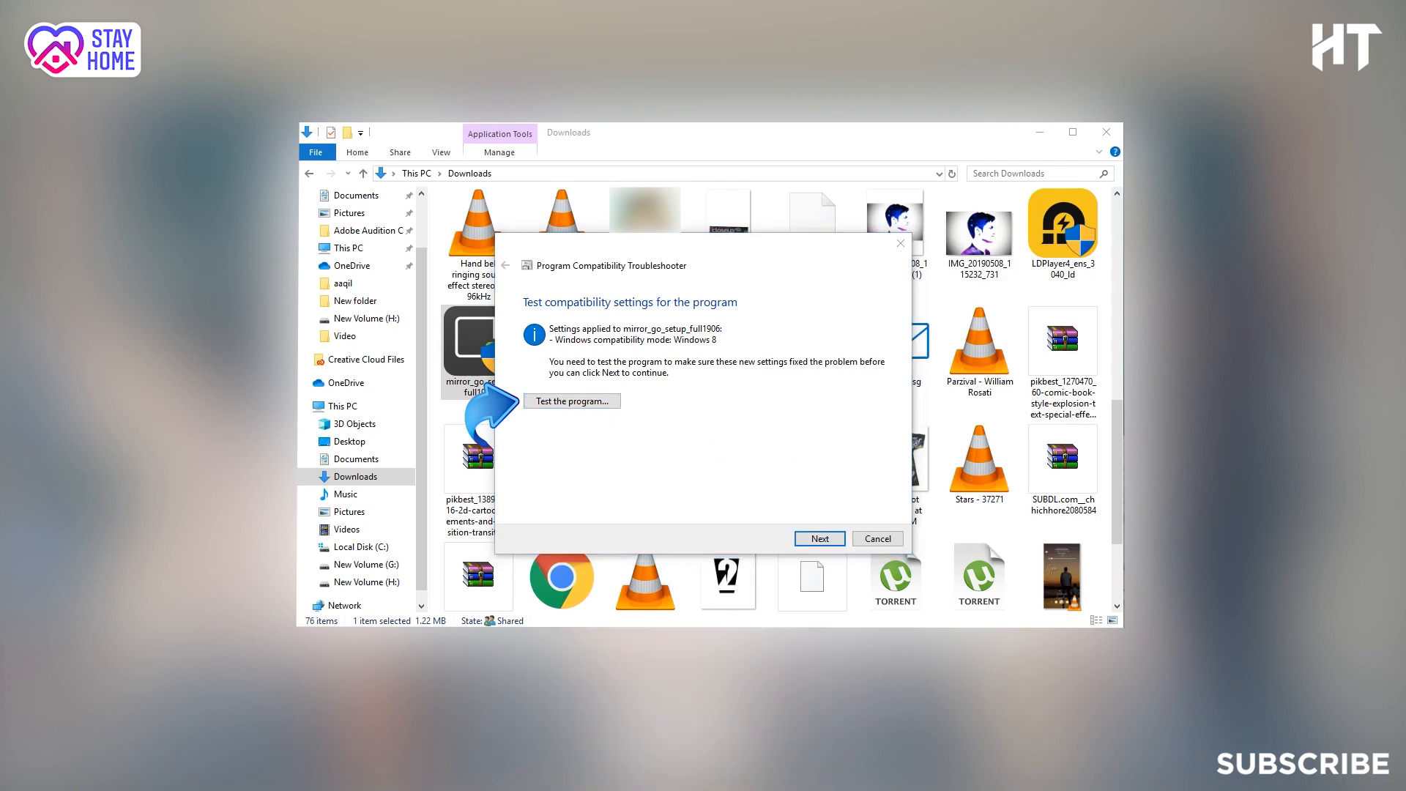
left_click(572, 400)
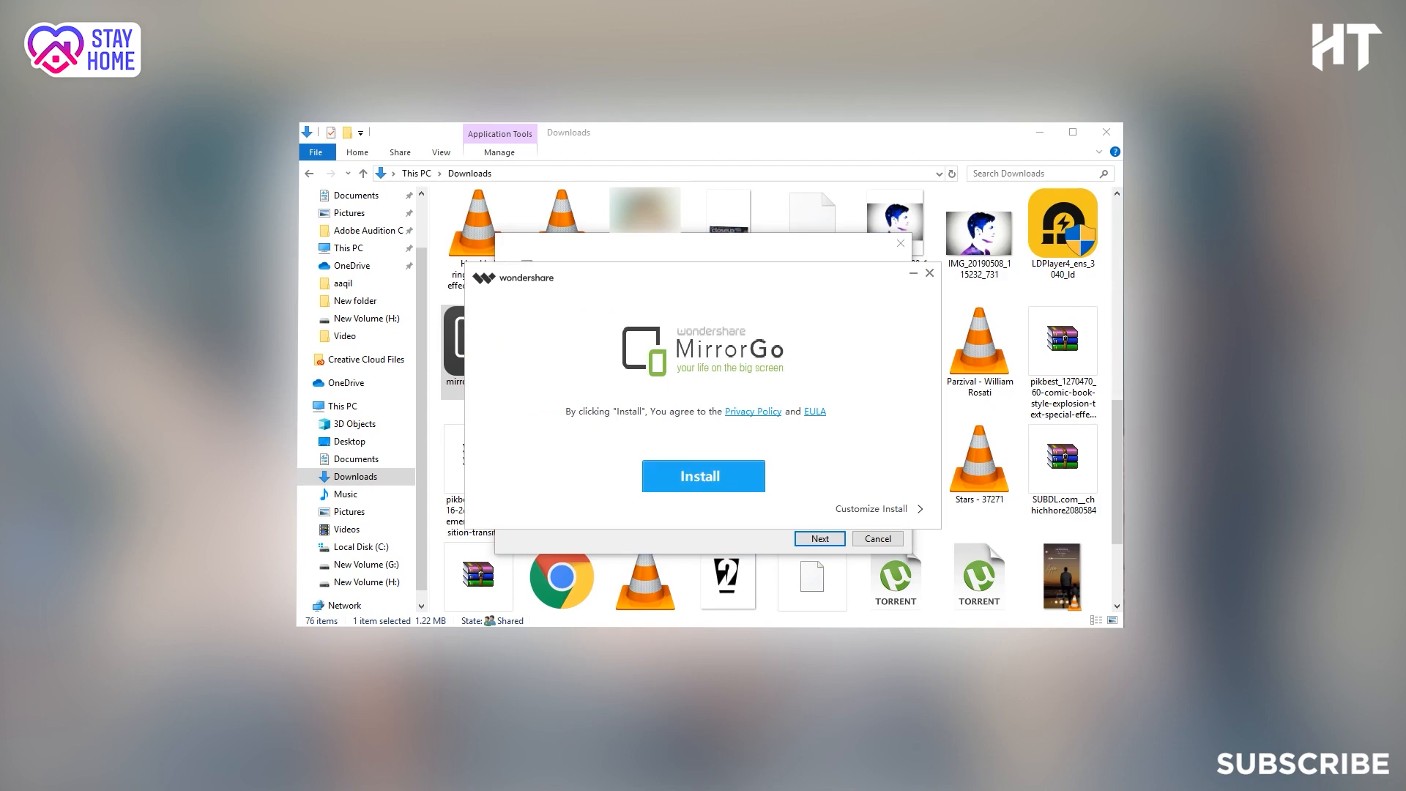
Step: Set the MirrorGo installation path to New Volume (G:), keeping English as language
left_click(877, 508)
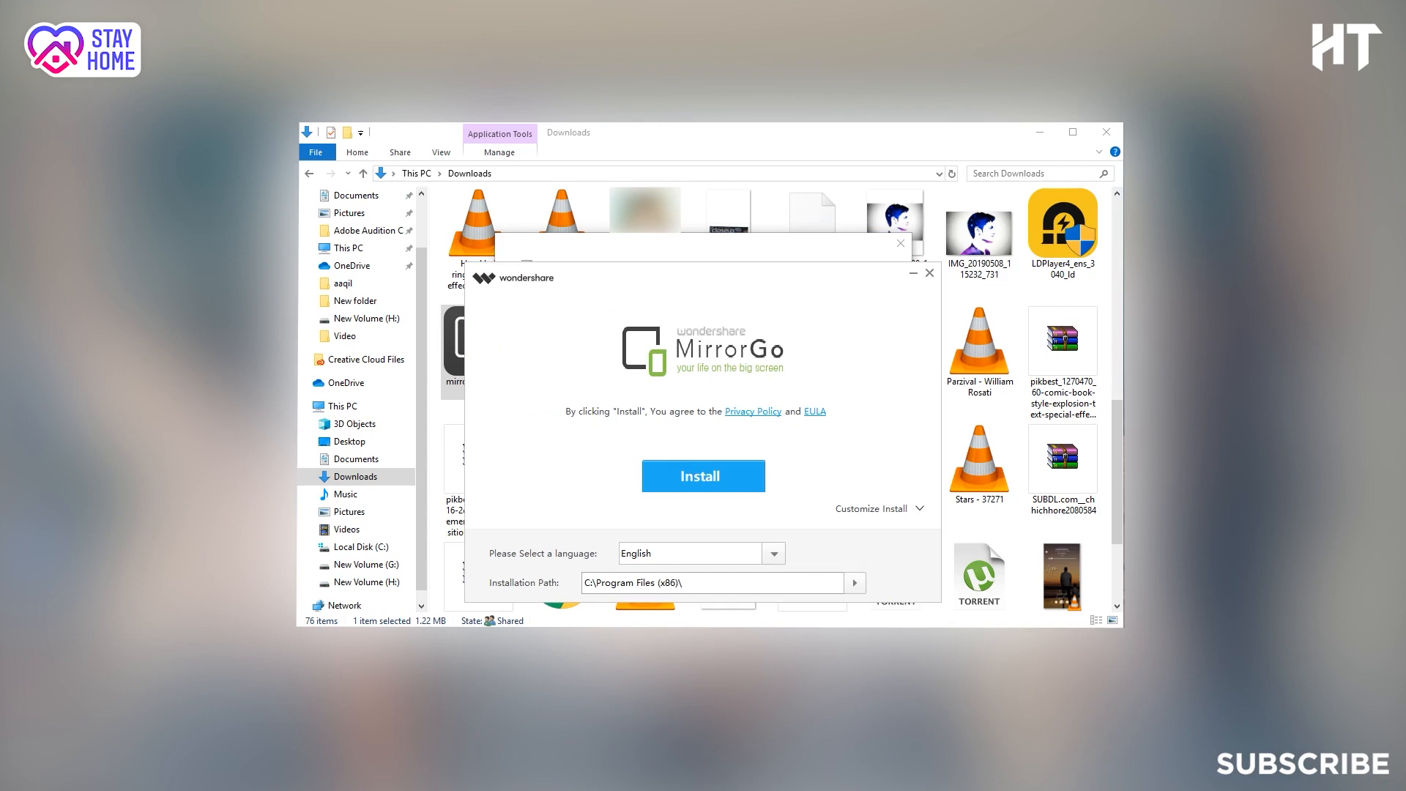
left_click(853, 582)
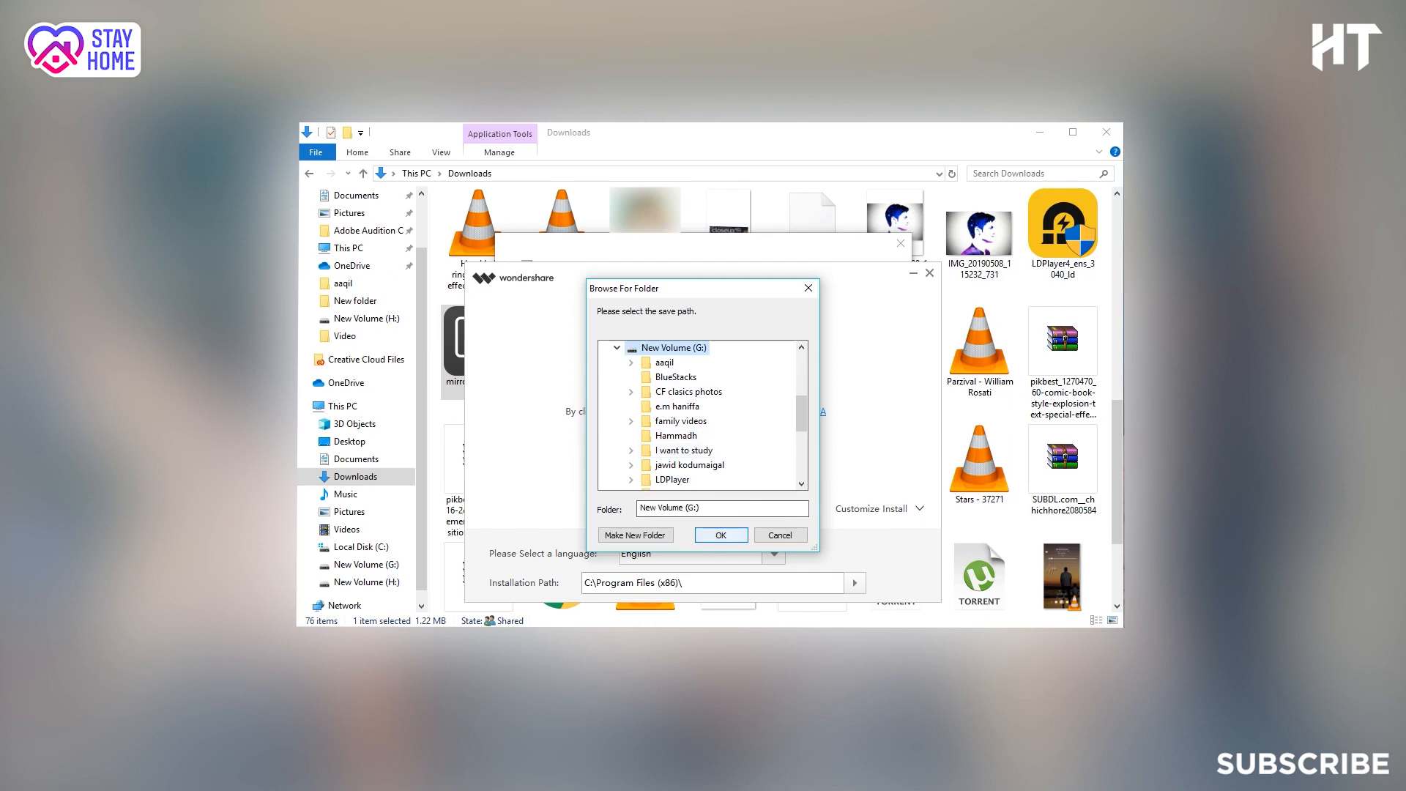
left_click(720, 535)
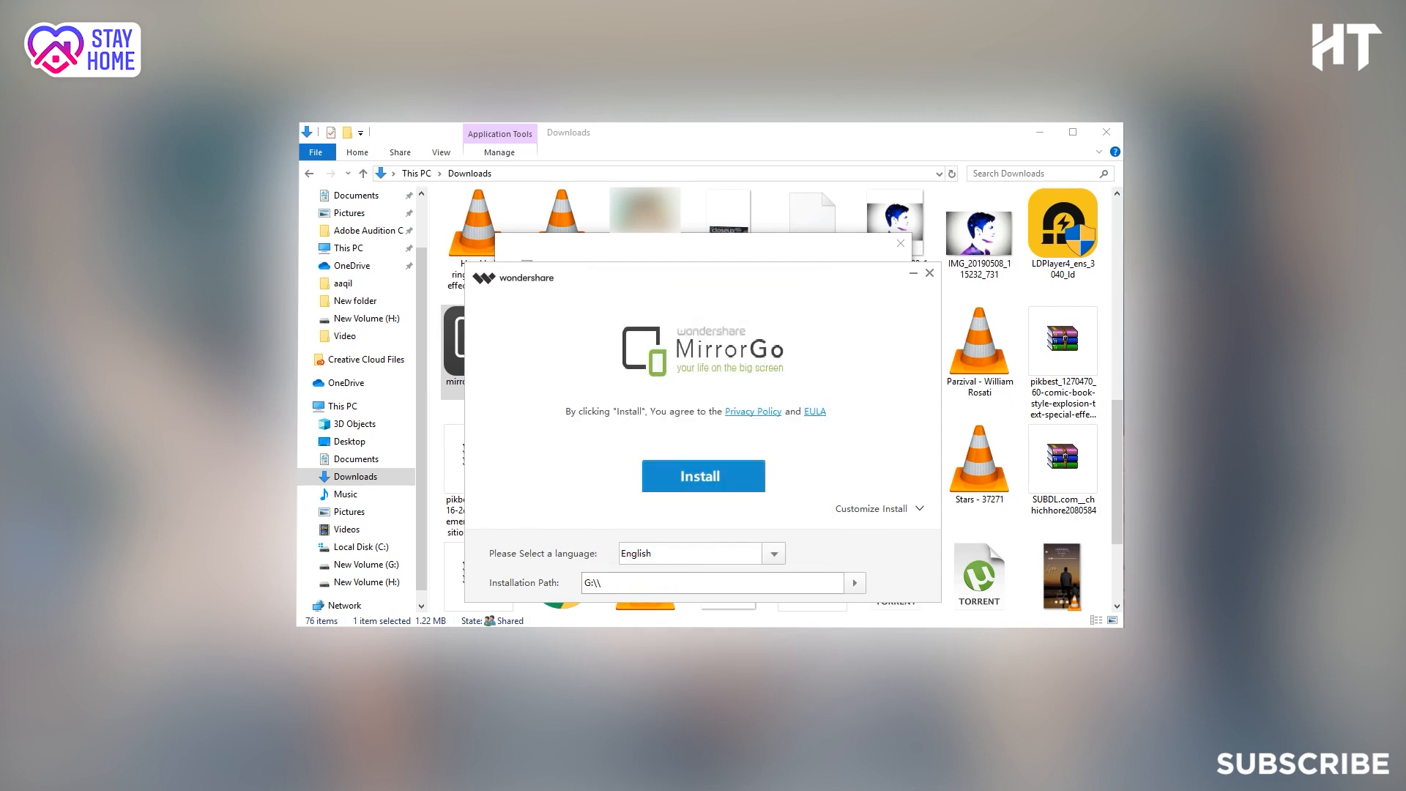
Step: Install MirrorGo and choose Start Now once installation completes
left_click(703, 475)
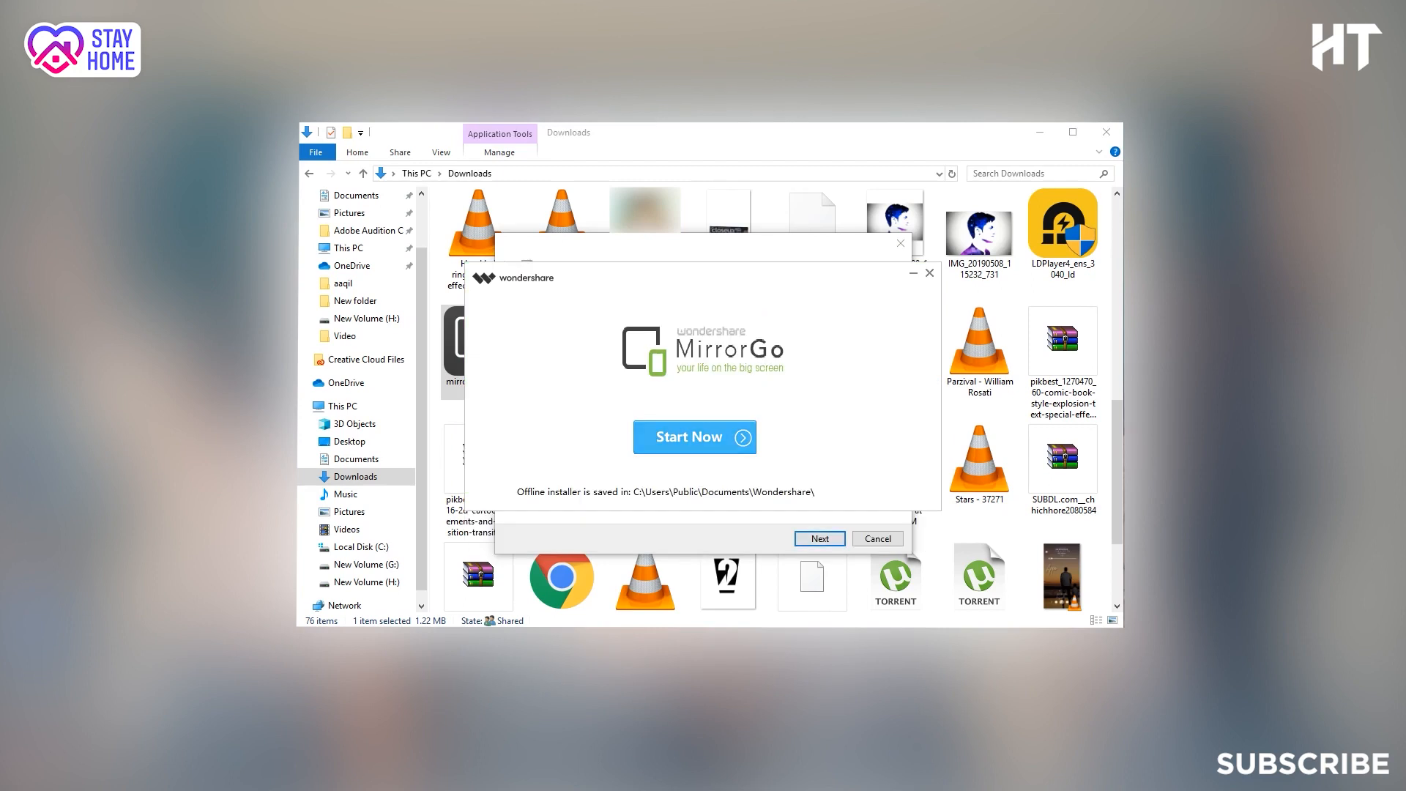
left_click(693, 436)
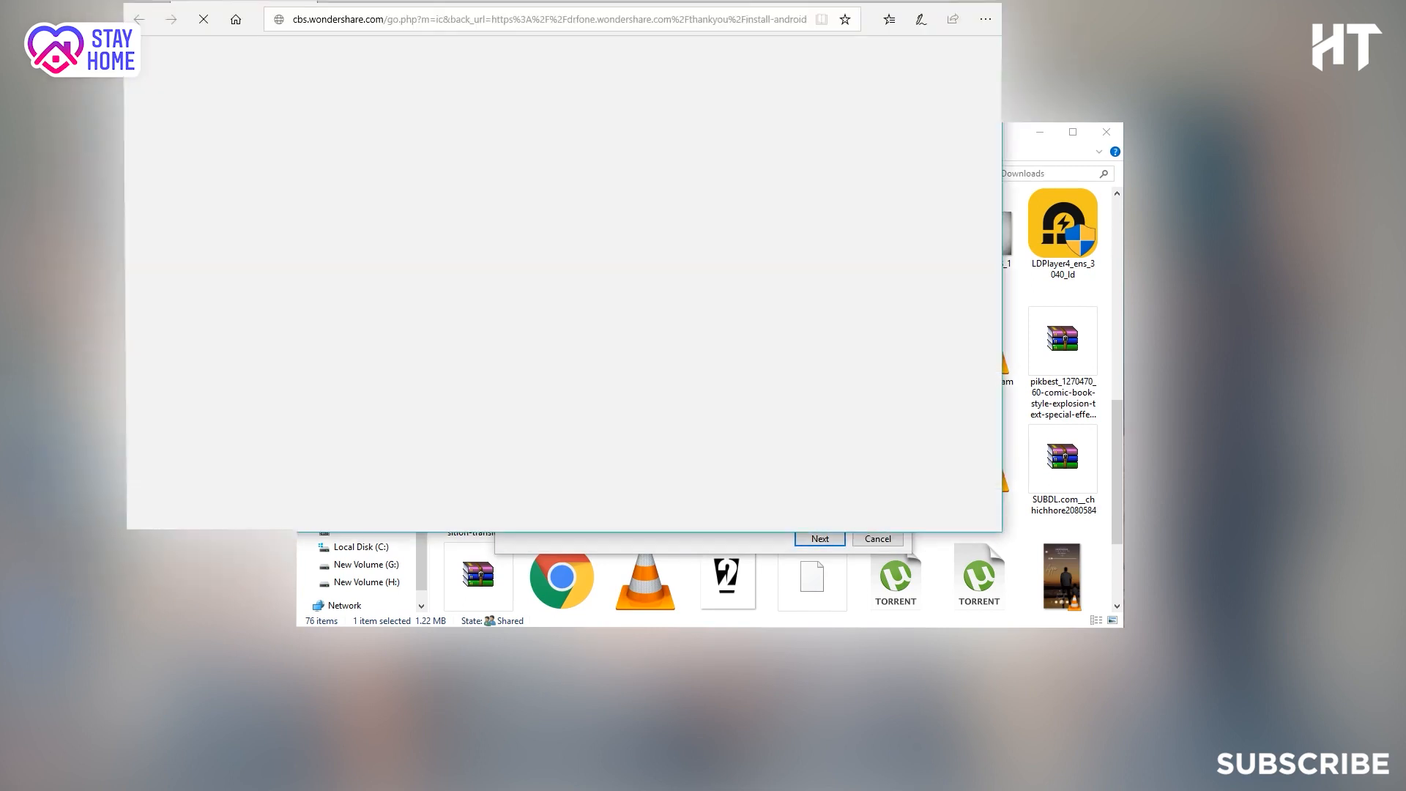